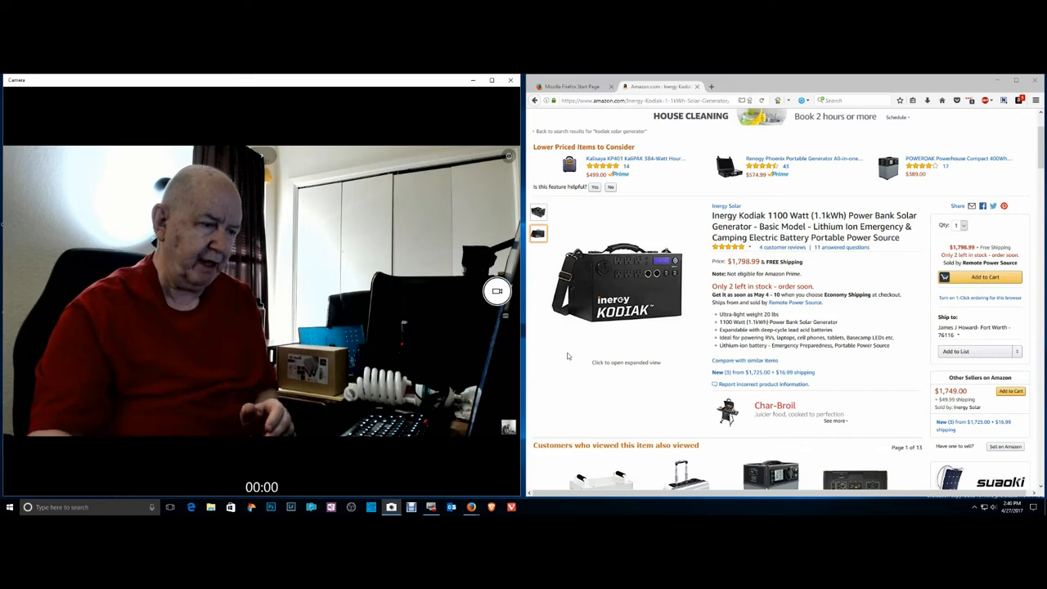
Scroll up and down through the Inergy Kodiak 1100 Watt product listing
scroll(down, 3)
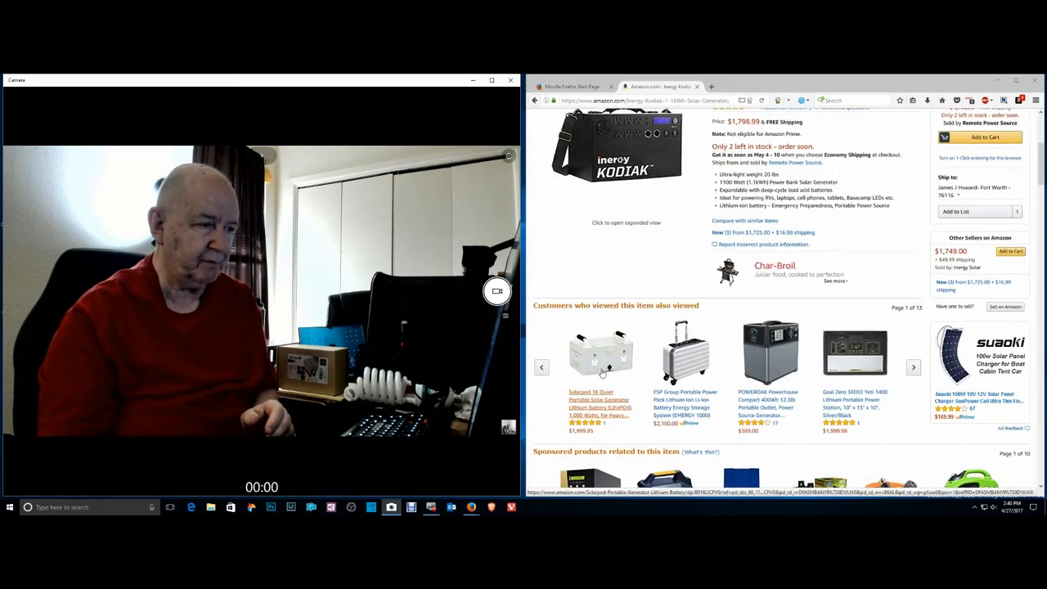
scroll(up, 3)
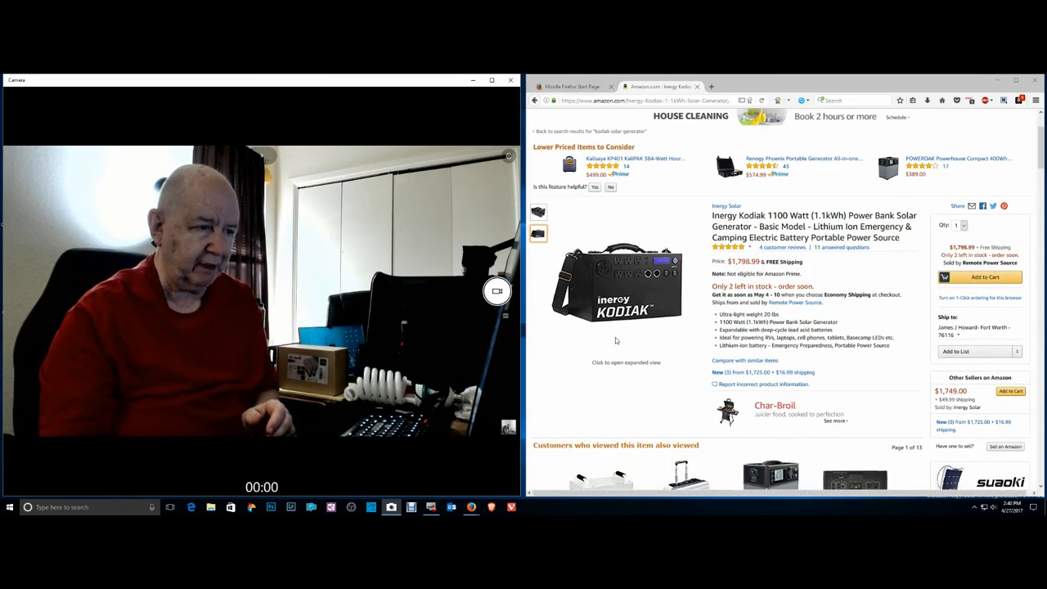
scroll(down, 3)
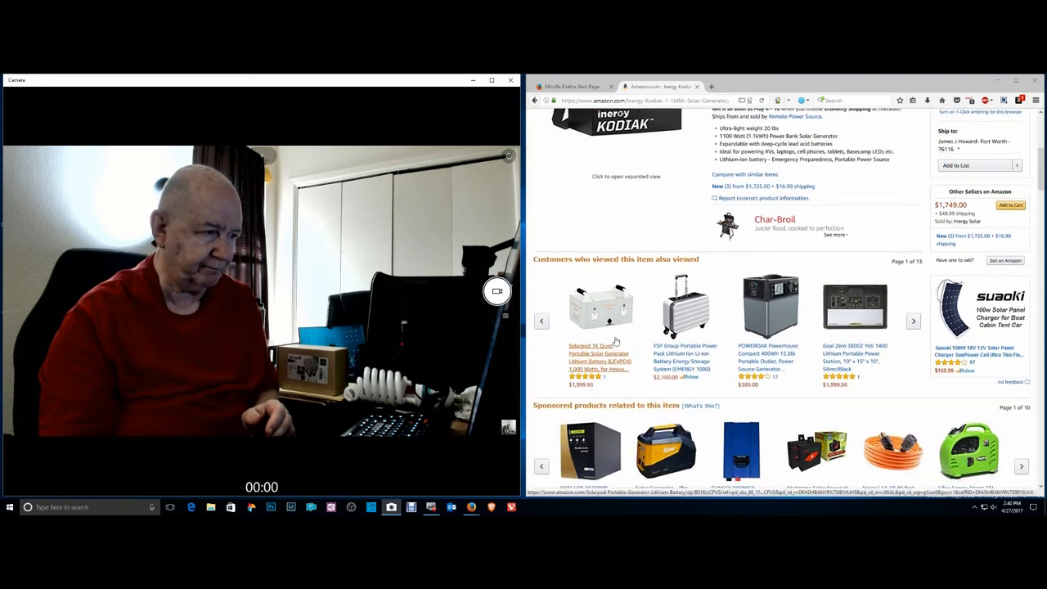
scroll(down, 3)
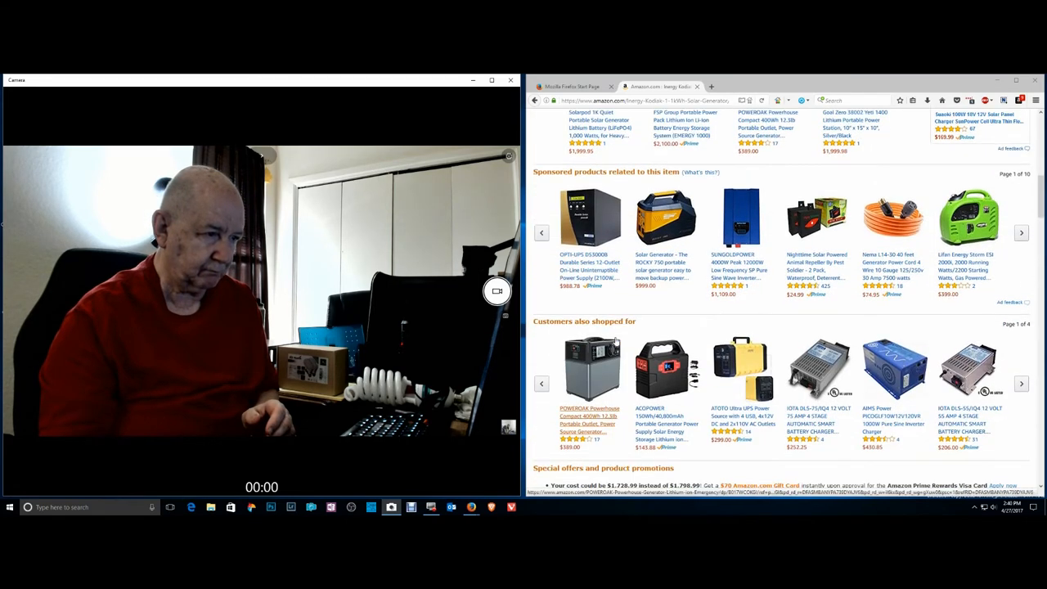
scroll(up, 3)
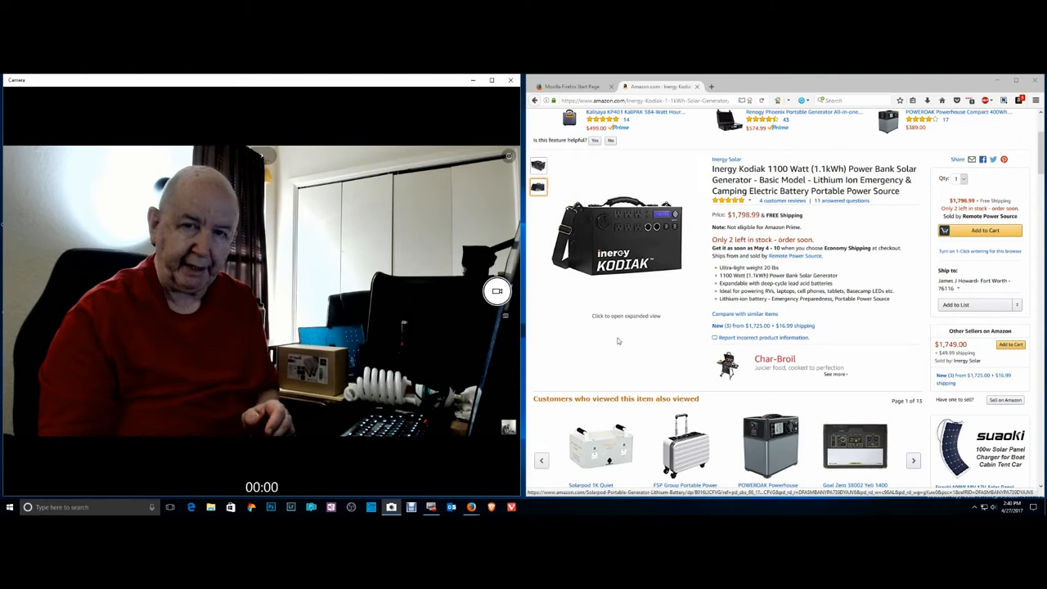
scroll(up, 3)
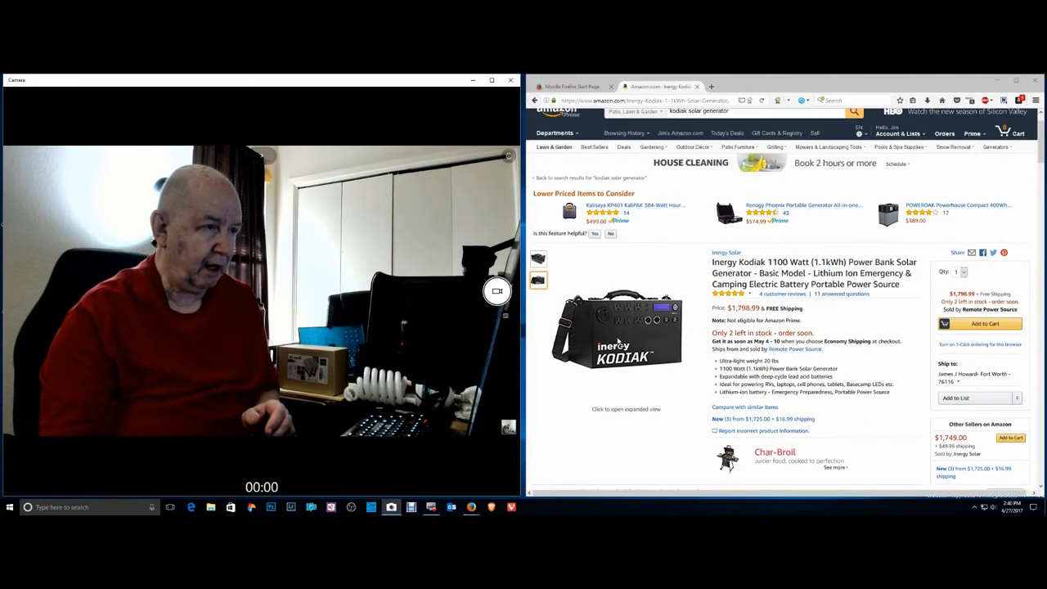
scroll(down, 3)
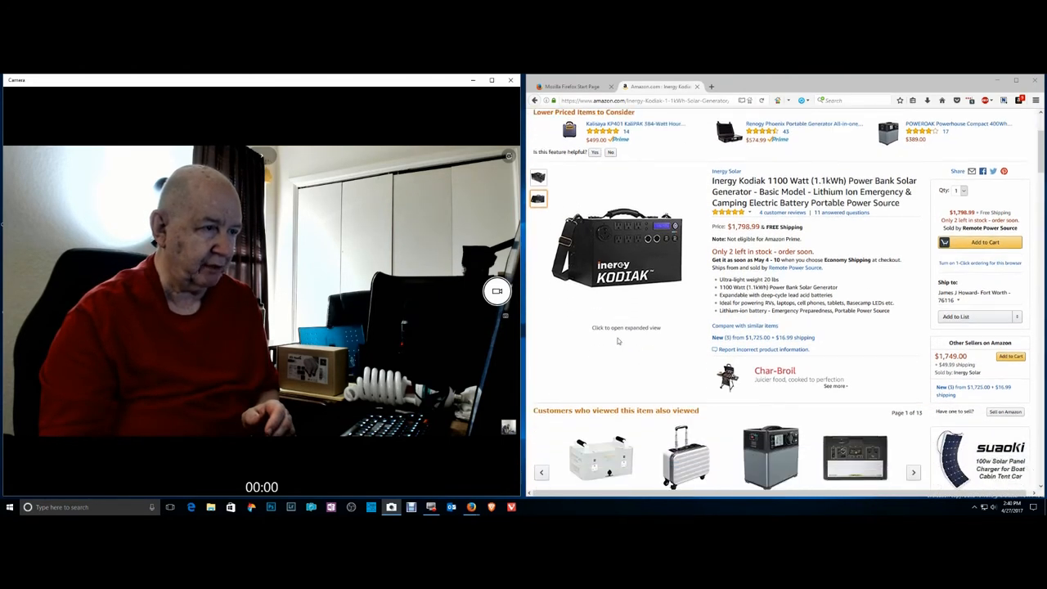
scroll(down, 3)
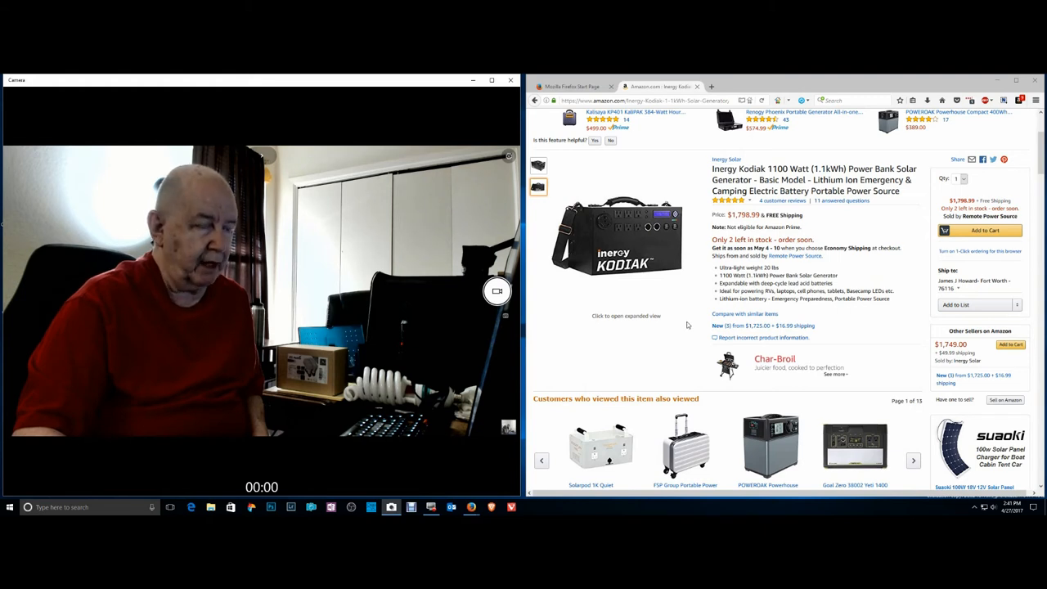
mouse_move(693, 296)
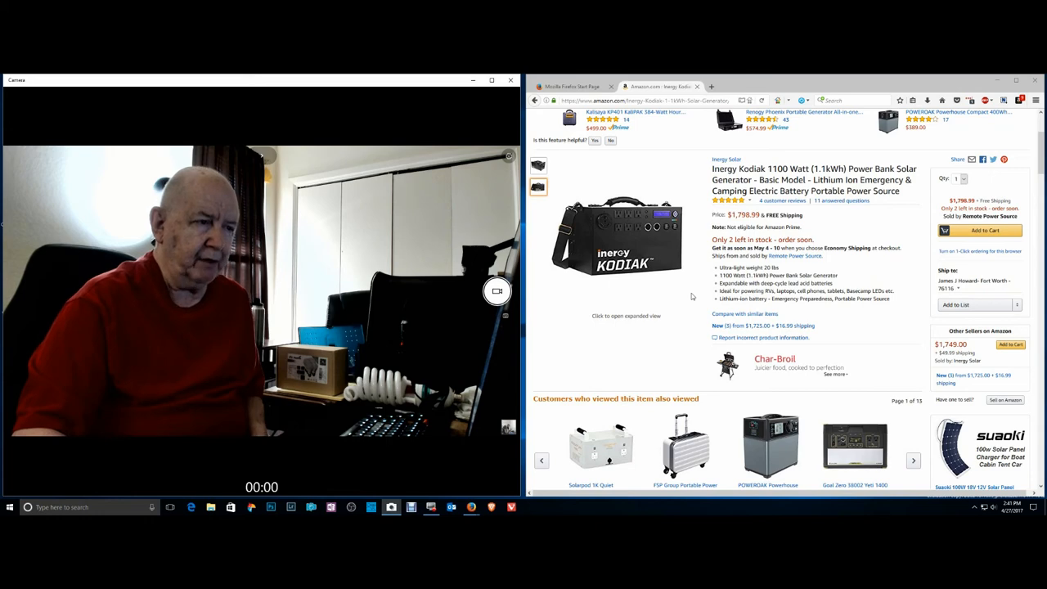
scroll(down, 3)
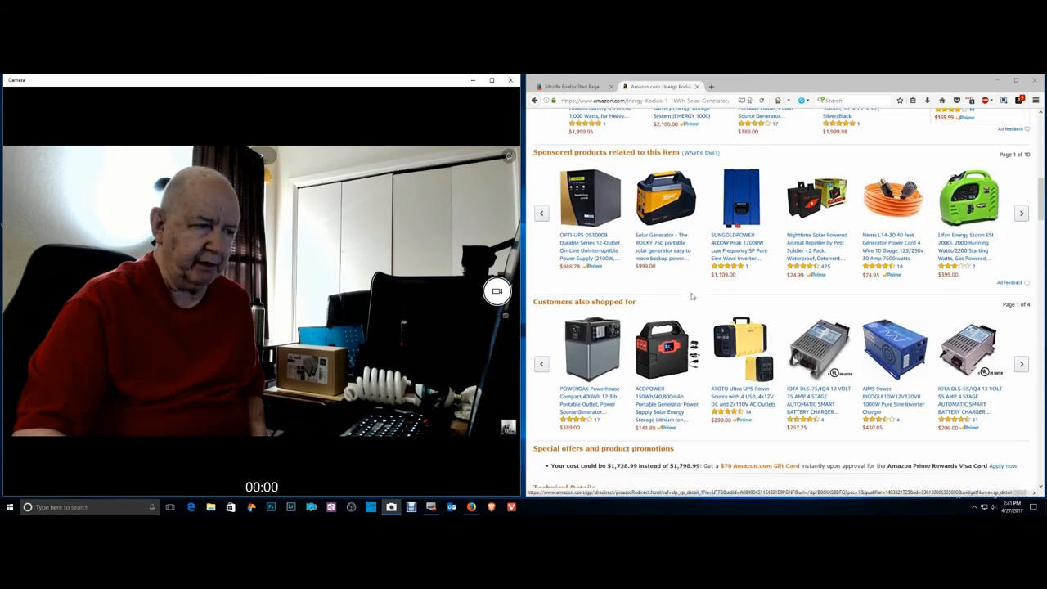
scroll(up, 3)
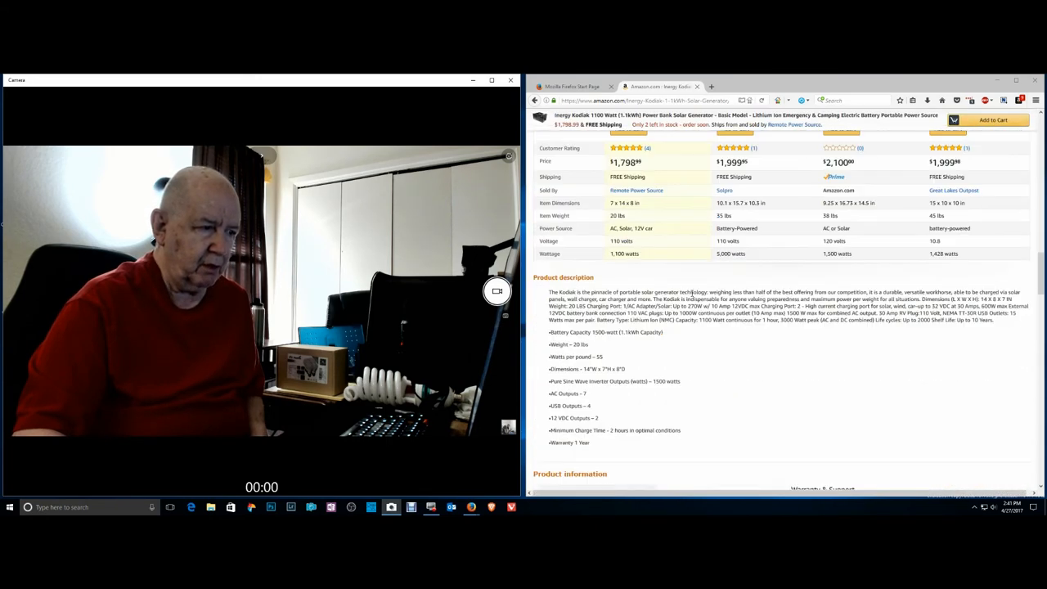
scroll(down, 3)
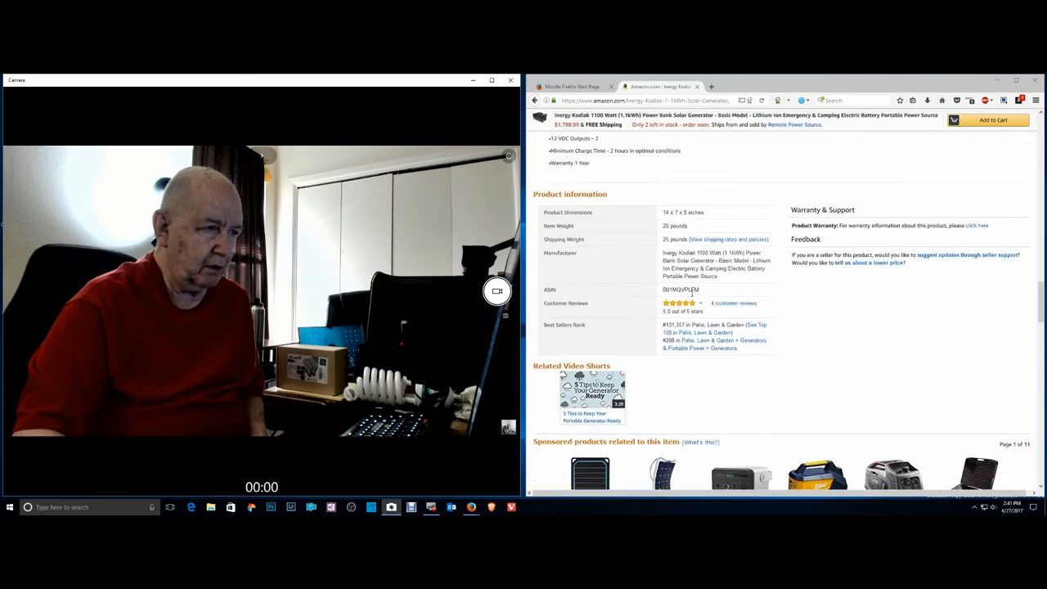
scroll(down, 3)
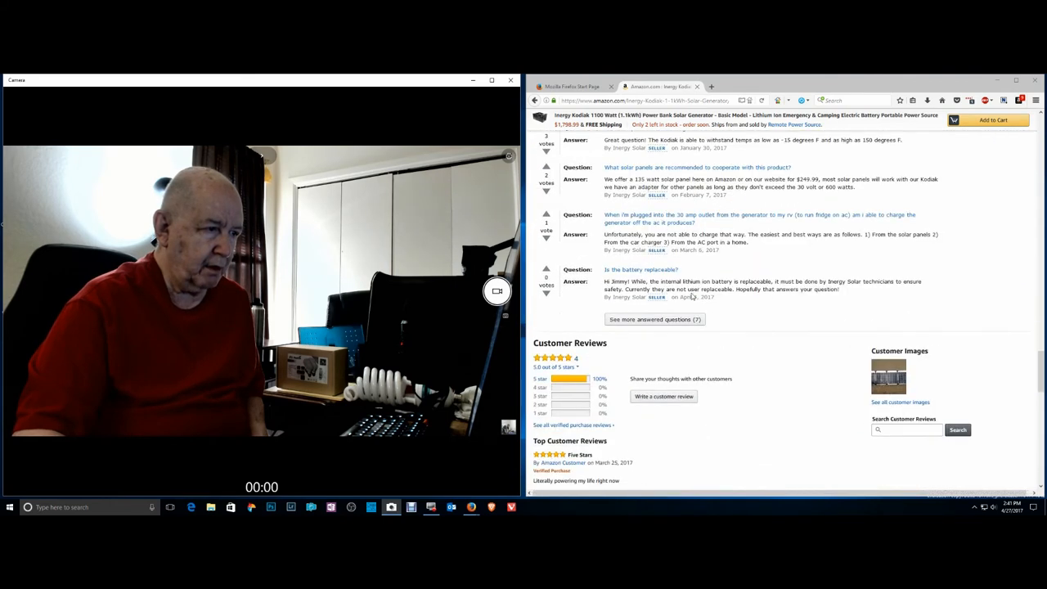
scroll(down, 3)
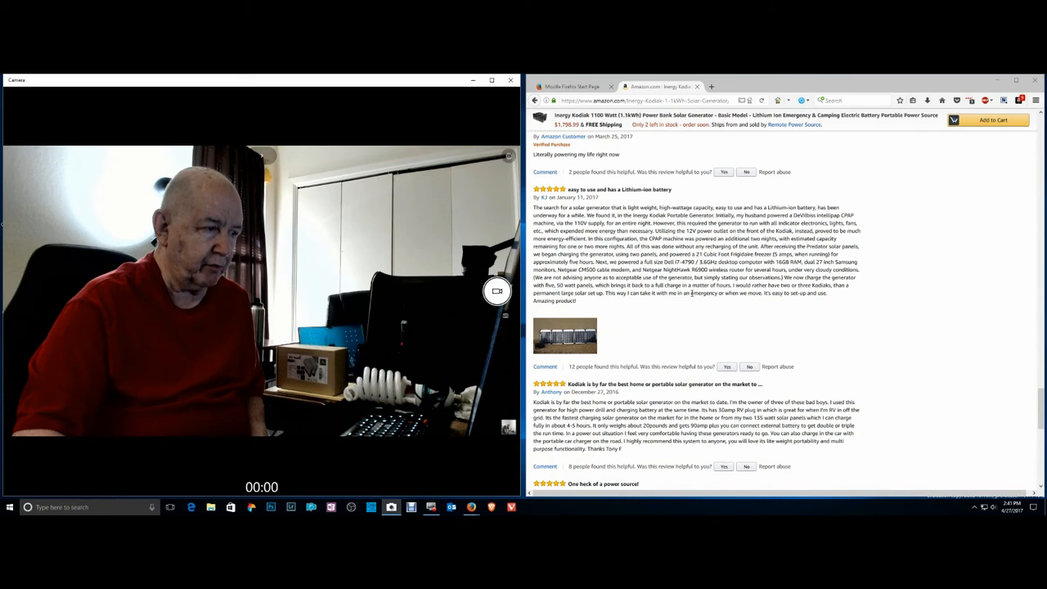
scroll(down, 3)
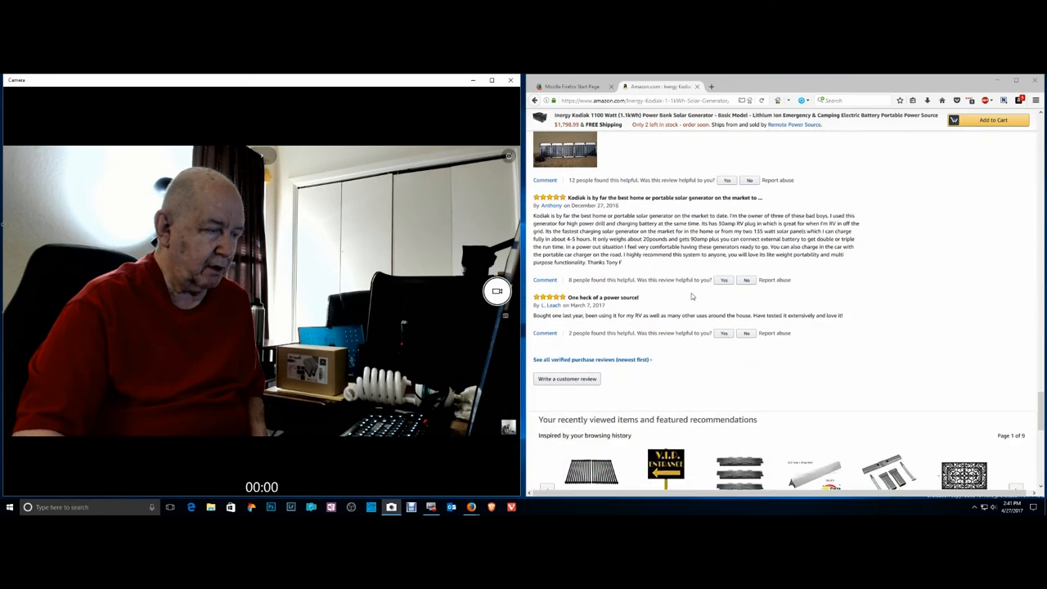
scroll(up, 3)
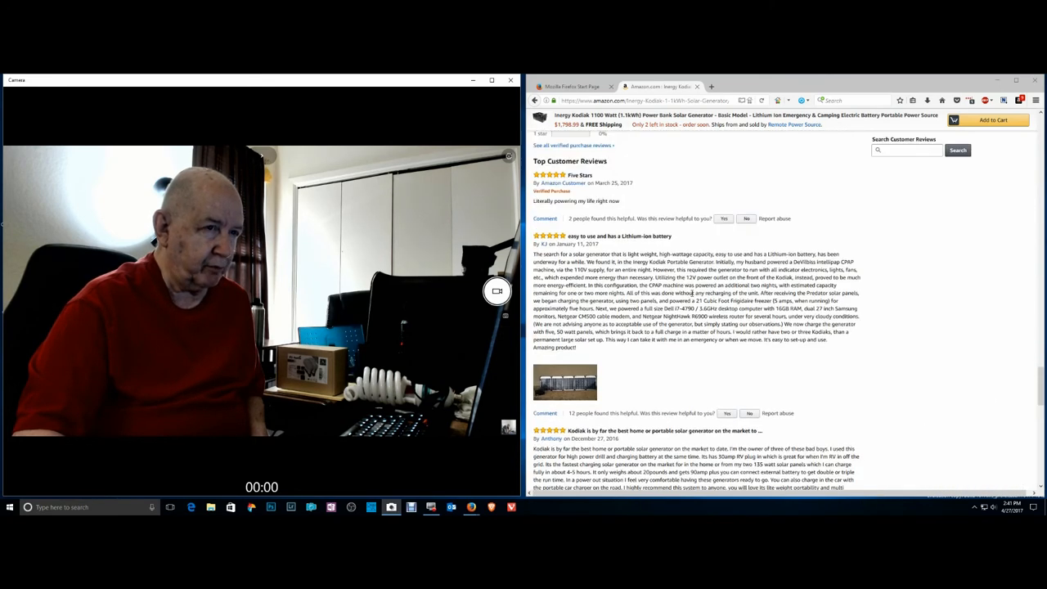
scroll(up, 3)
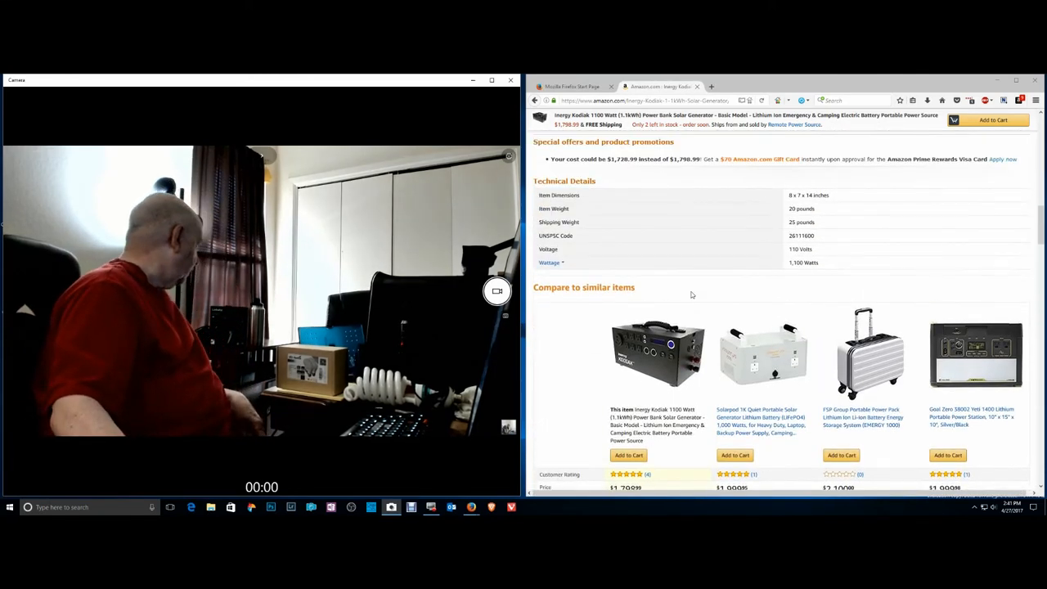
Return to the listing's top and close the Camera window
scroll(down, 3)
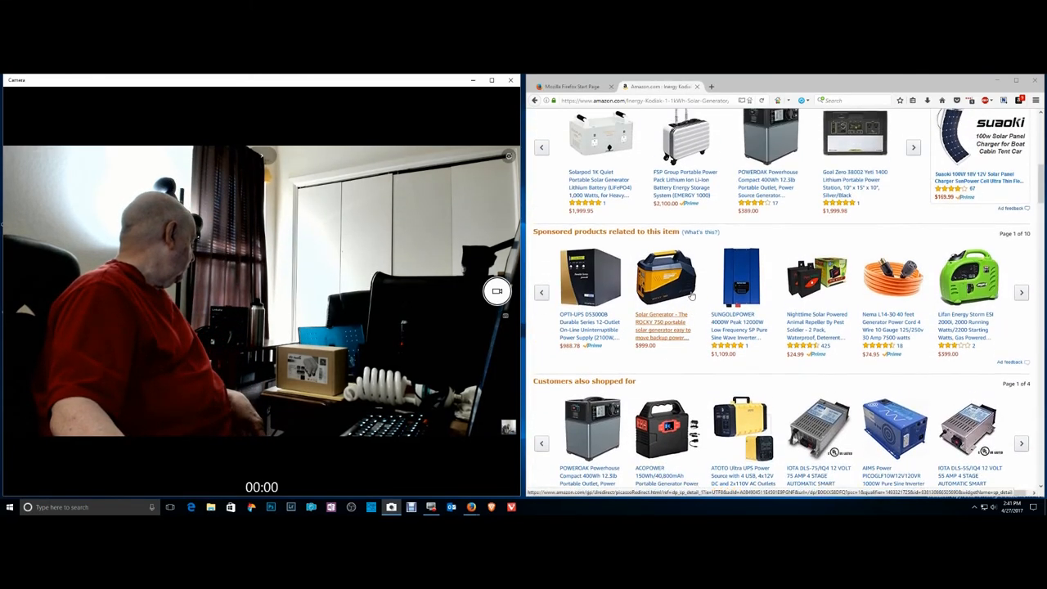
scroll(up, 3)
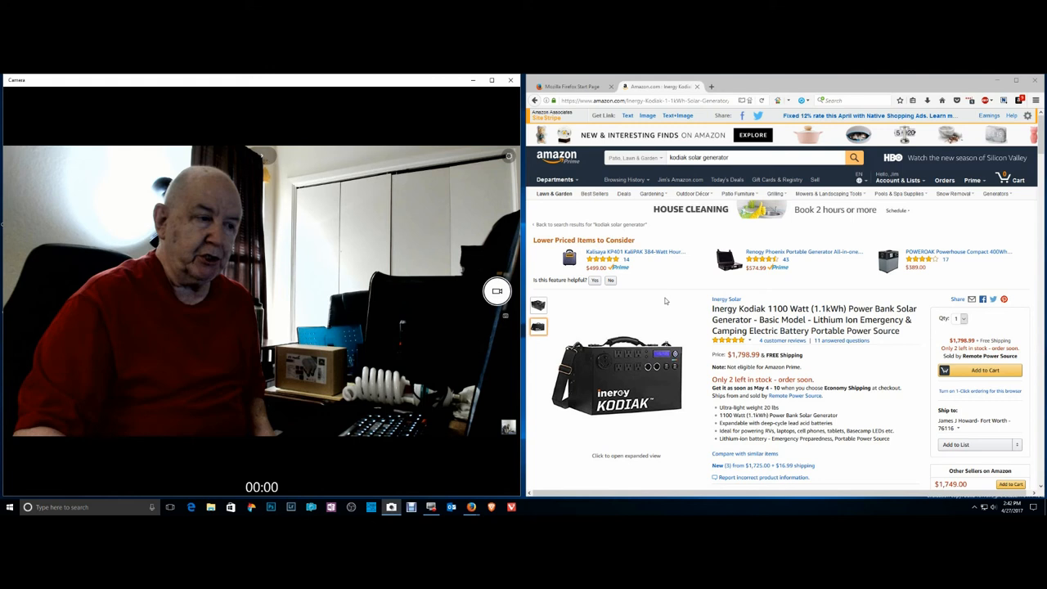
mouse_move(659, 316)
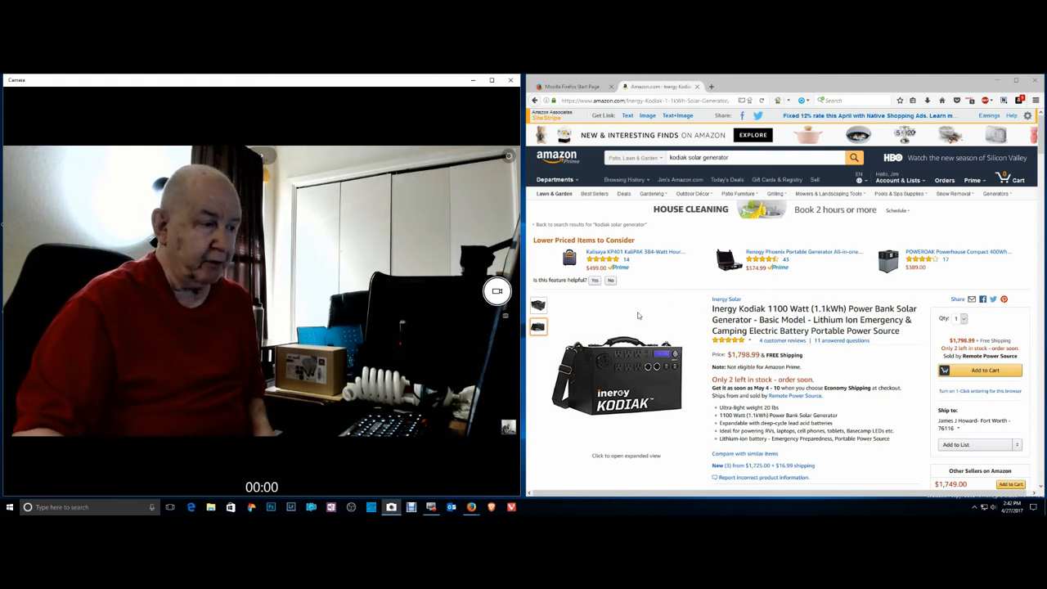
scroll(down, 3)
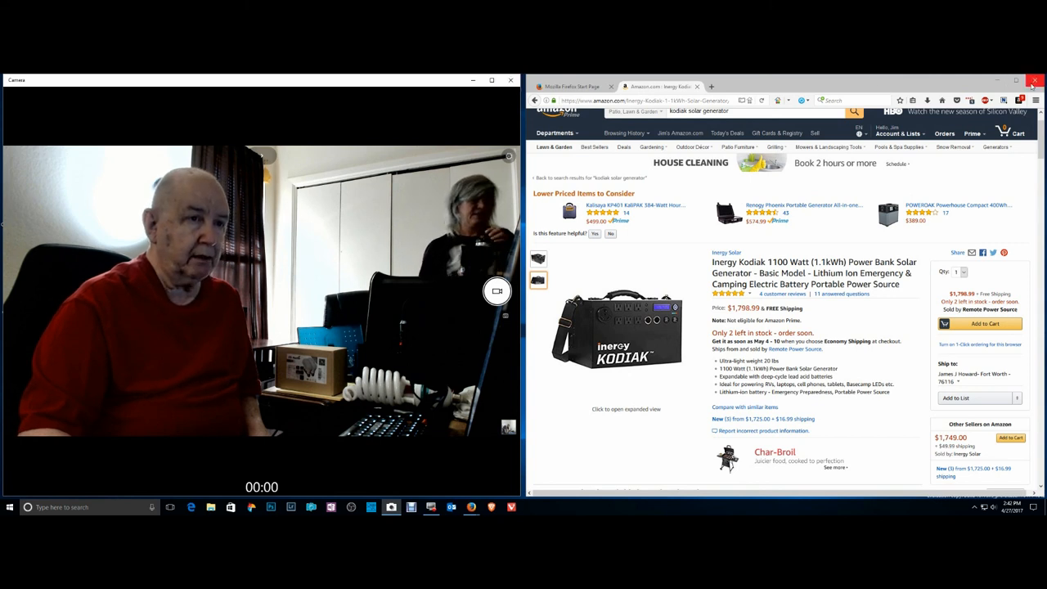
mouse_move(509, 81)
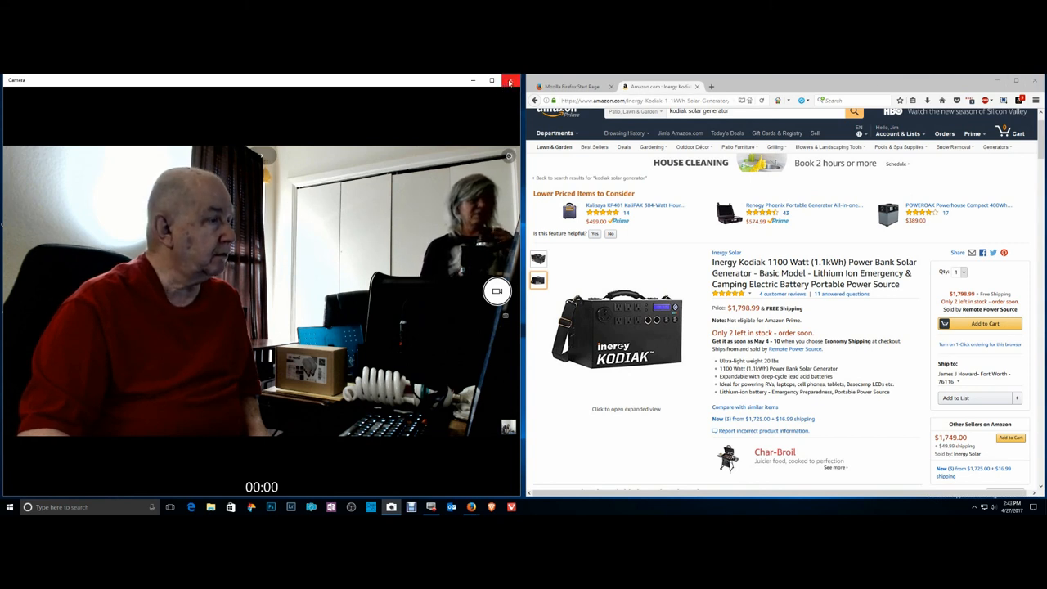
click(509, 82)
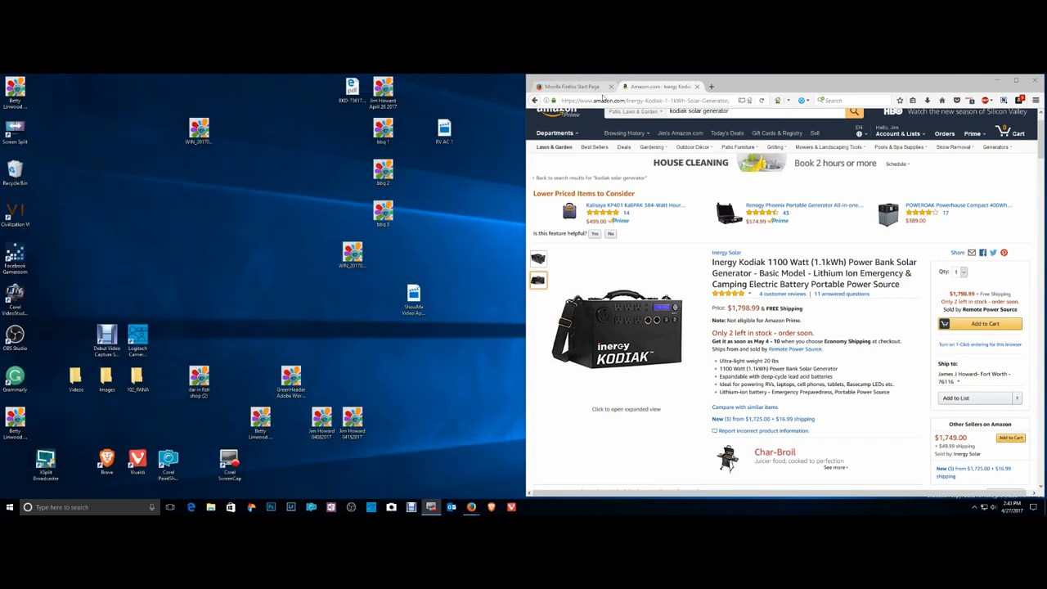